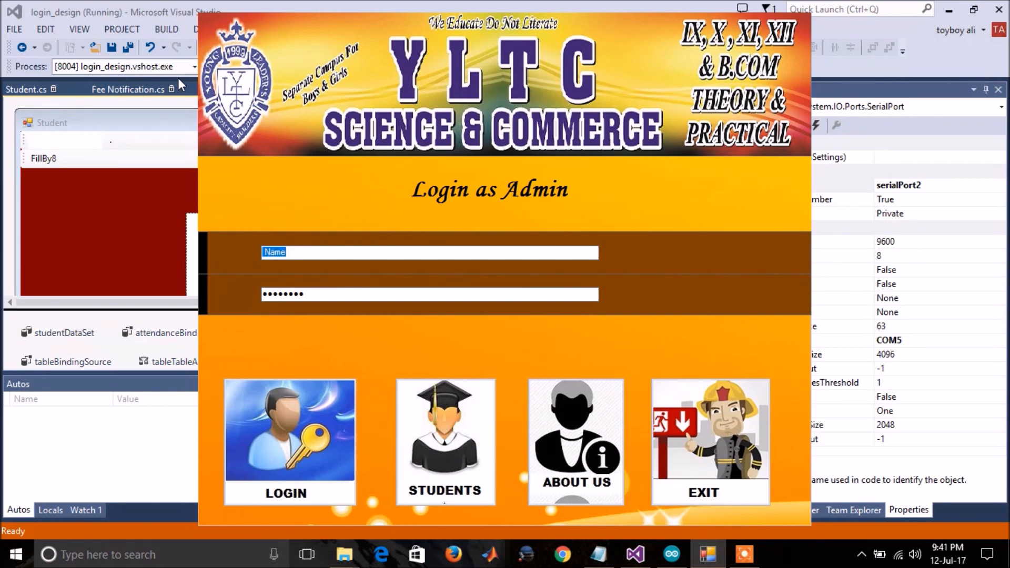
mouse_move(186, 86)
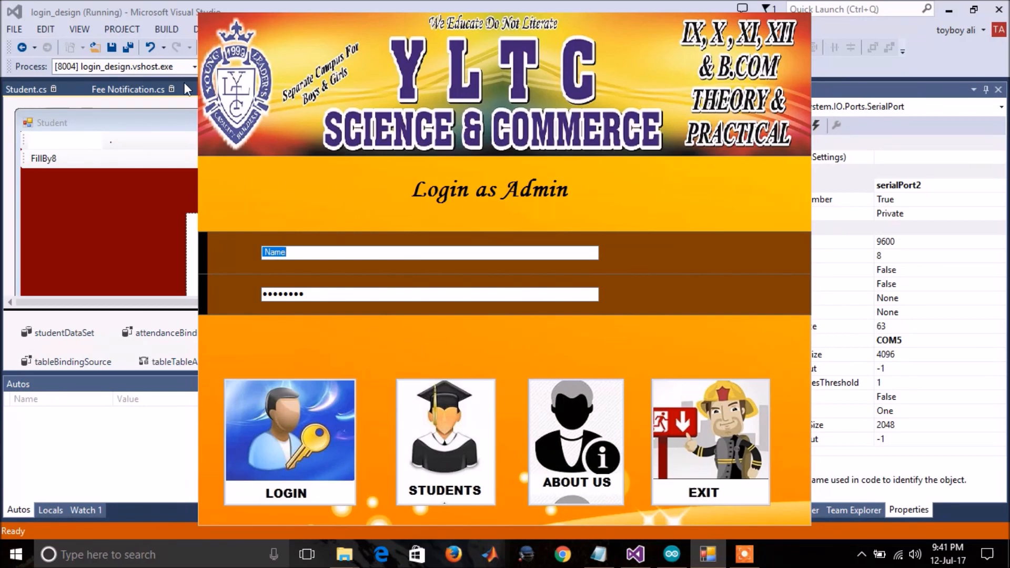
mouse_move(368, 289)
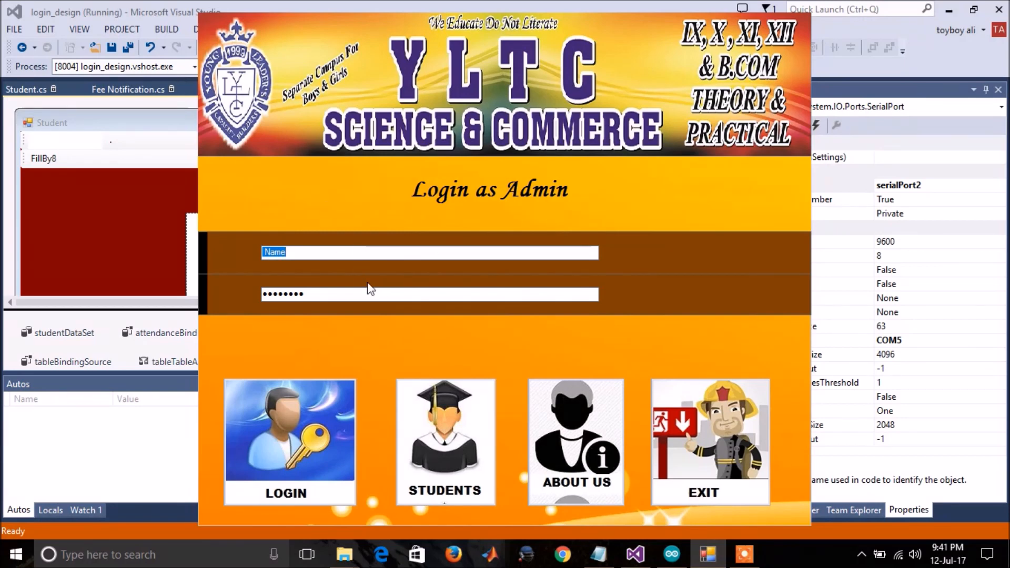
mouse_move(378, 338)
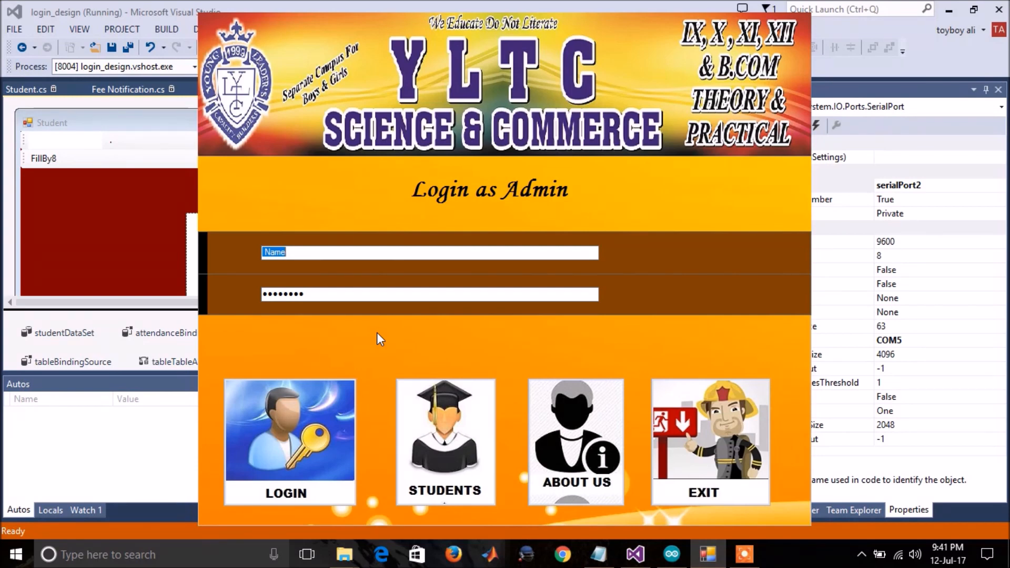
Log in with the admin name 'yltc' and its password.
text(yltc)
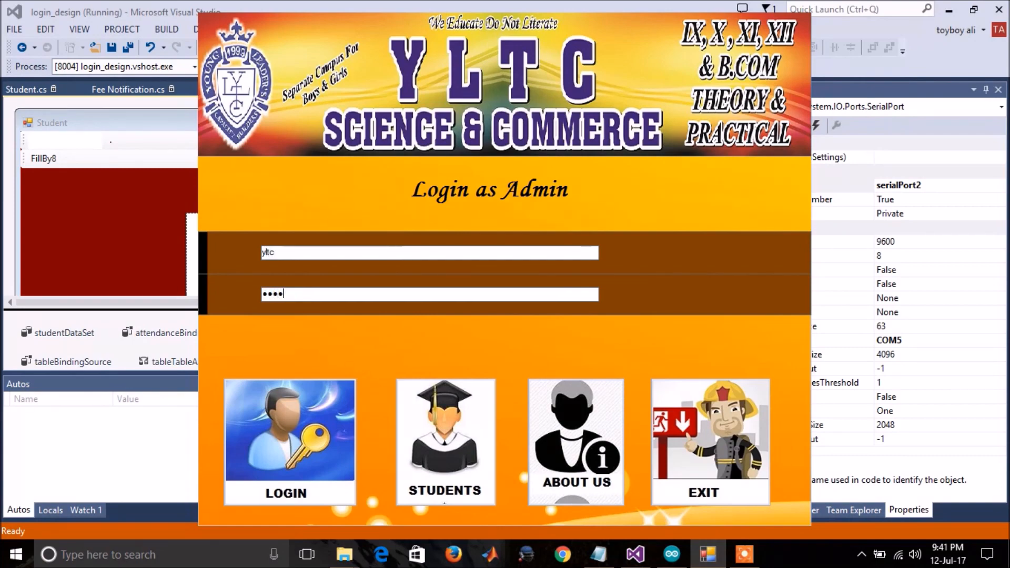
click(289, 439)
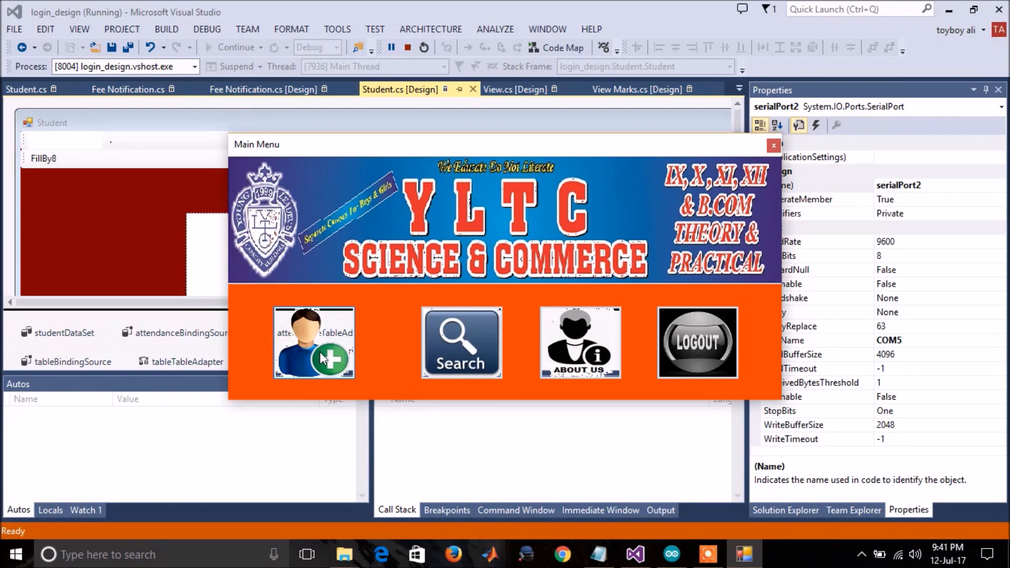
mouse_move(520, 348)
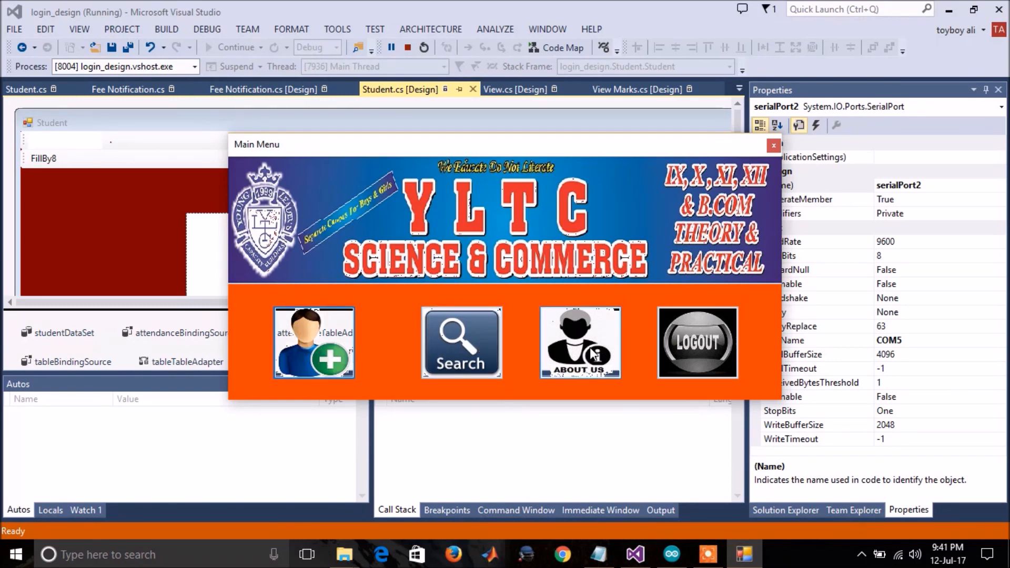
View the About Us message crediting the RFID attendance system, then dismiss it.
click(579, 342)
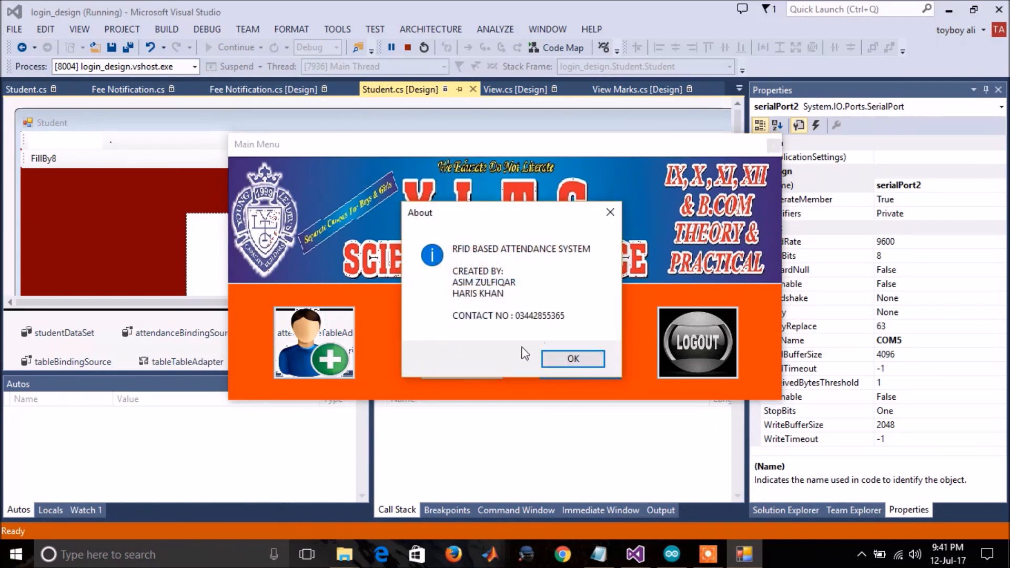
mouse_move(572, 359)
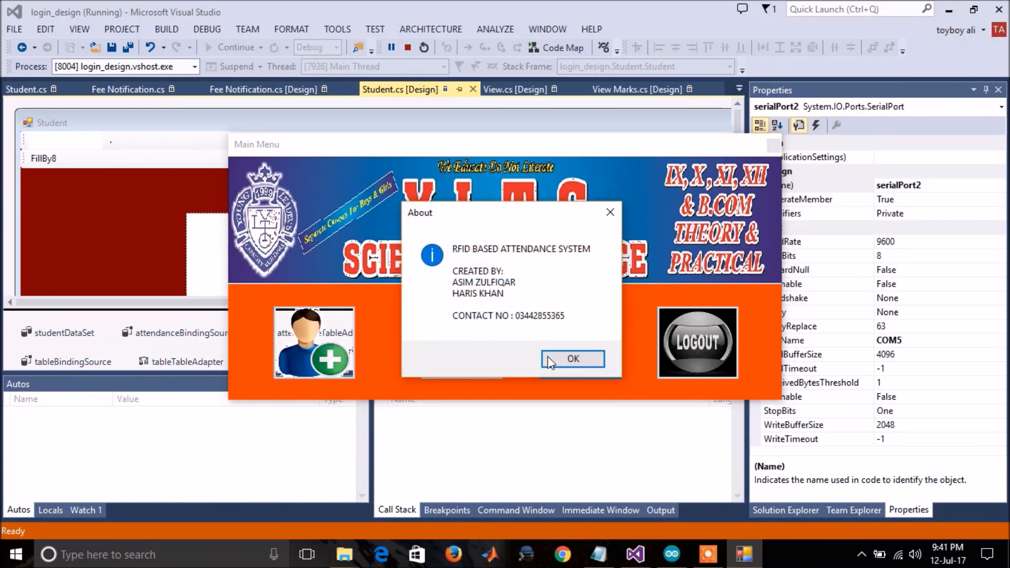
click(571, 359)
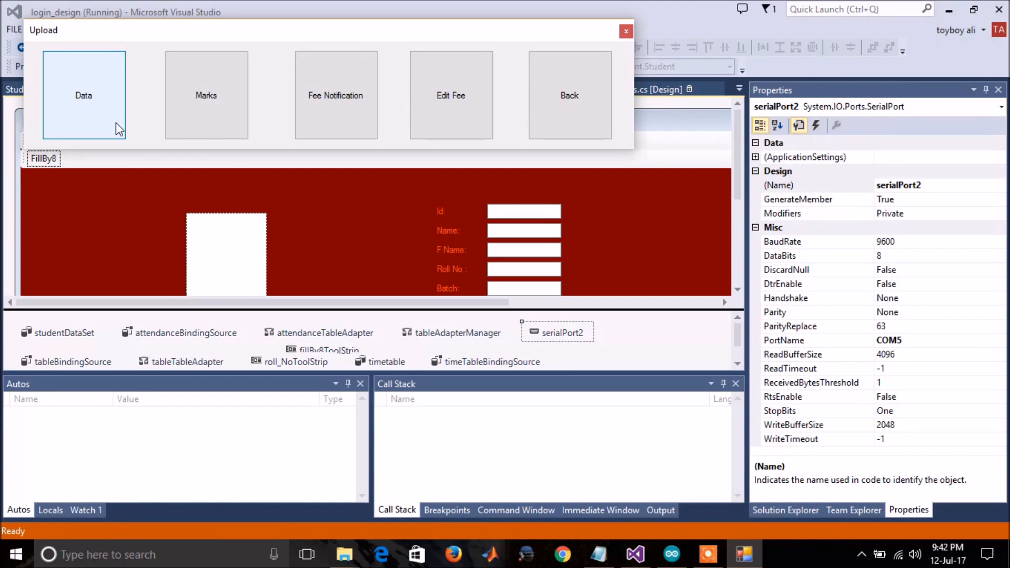
mouse_move(206, 95)
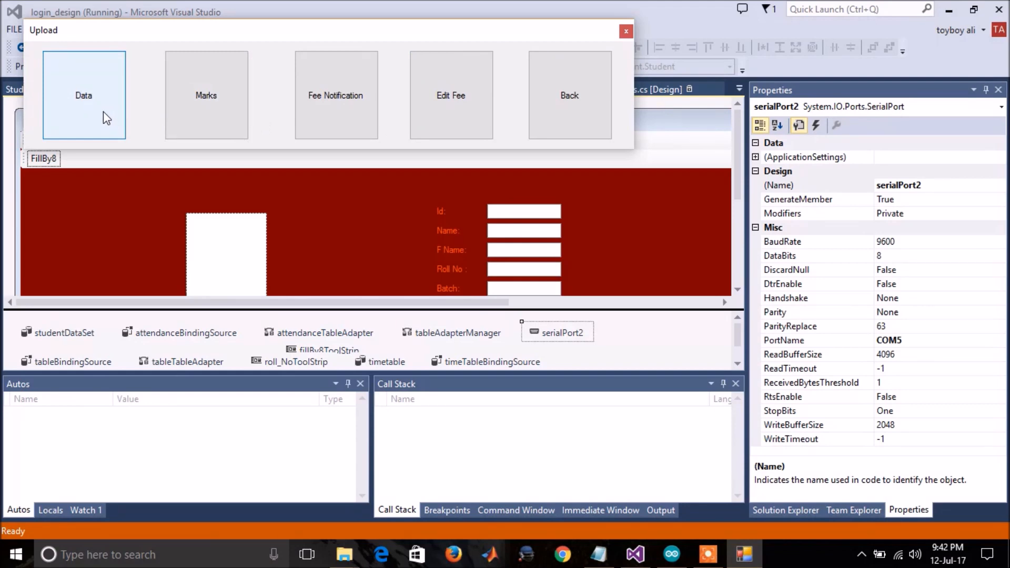
Open the Upload Data form for student details, RFID, photo and roll number.
click(84, 95)
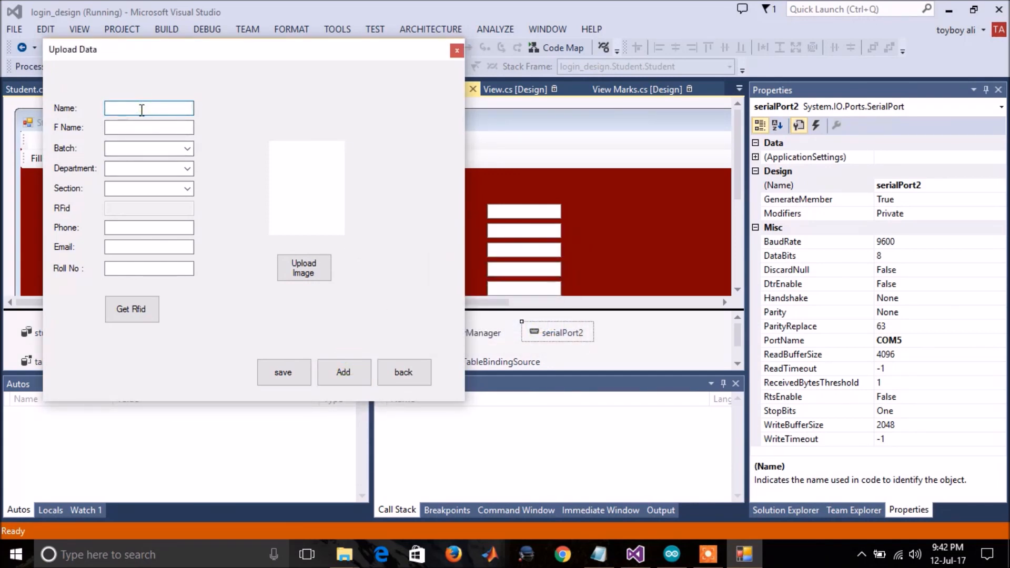
Enter student Asim Zulfiqar with a batch and scanned RFID tag, and save.
text(Asim)
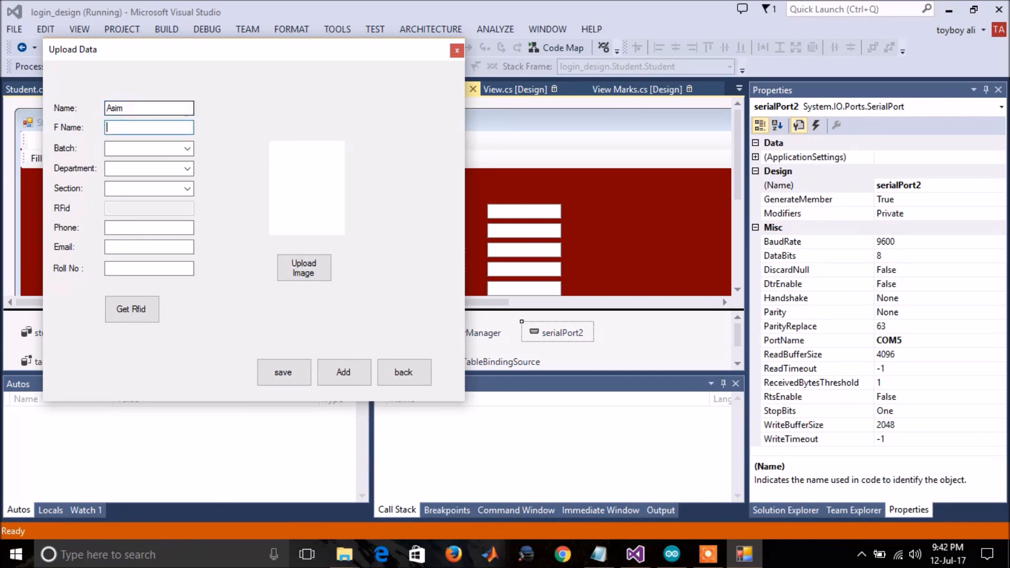
text(Zulfiqar)
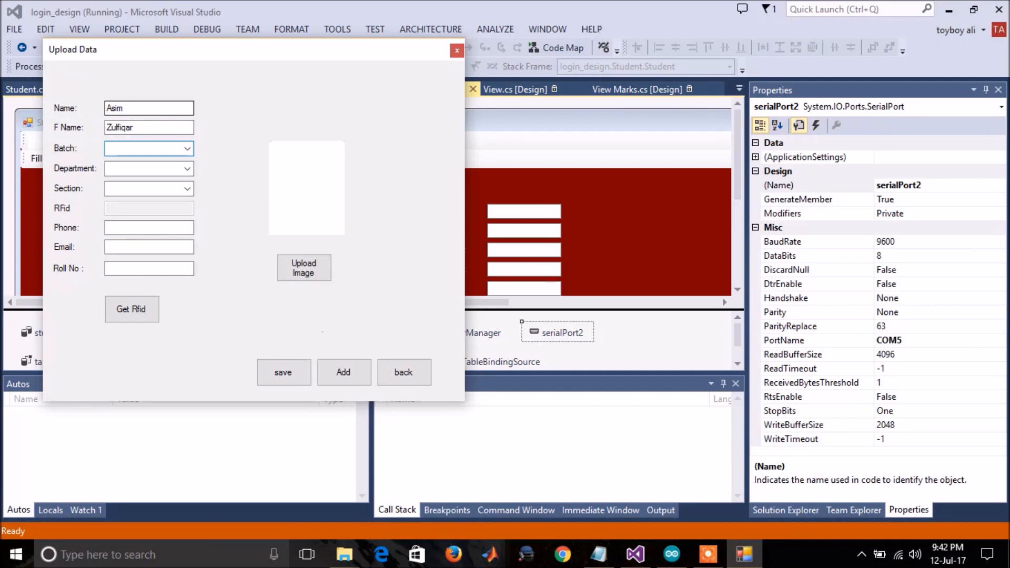
click(304, 268)
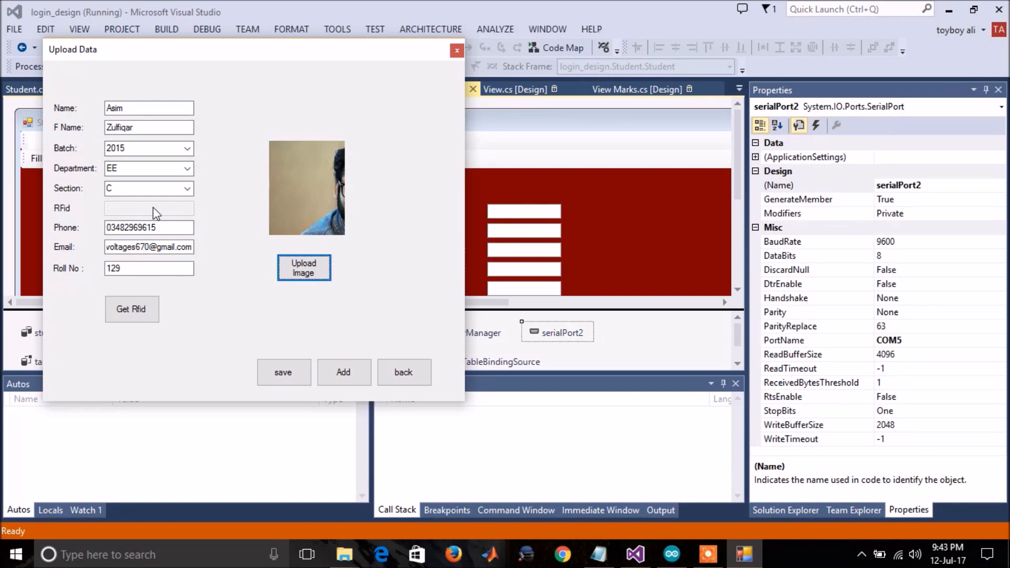
click(131, 309)
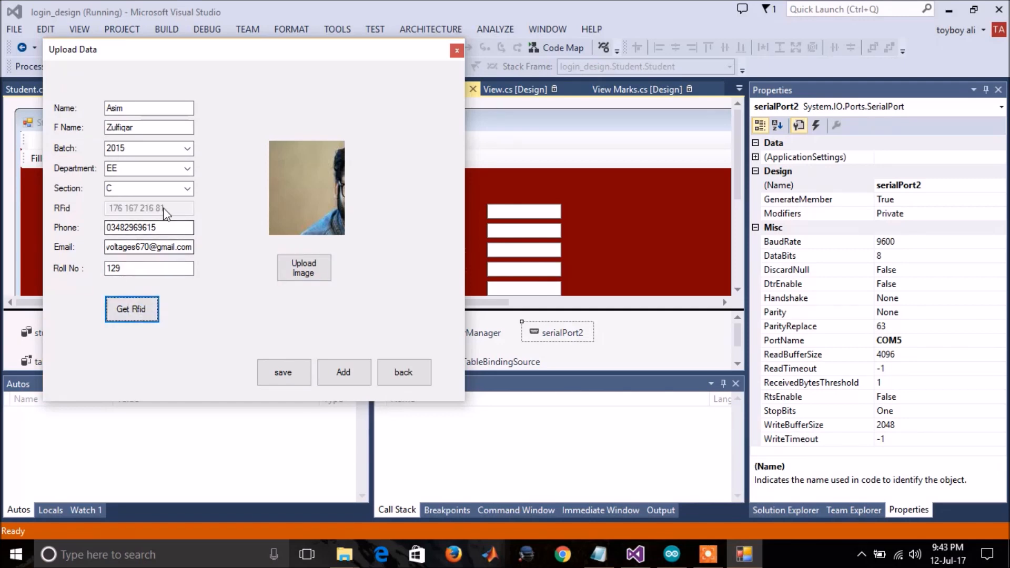
click(284, 372)
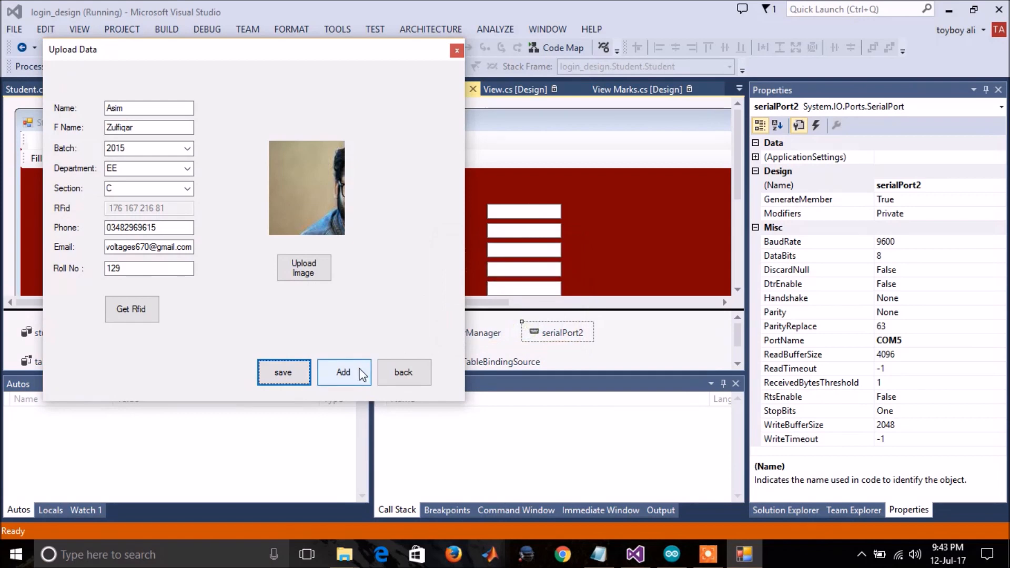
Add second student ali with a scanned RFID tag, save, and confirm.
click(343, 372)
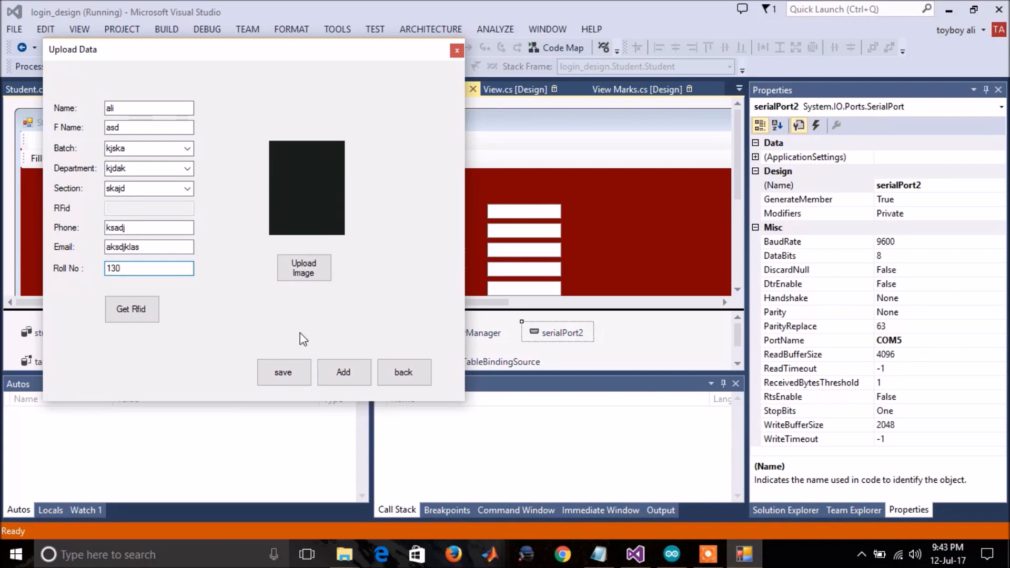
click(131, 309)
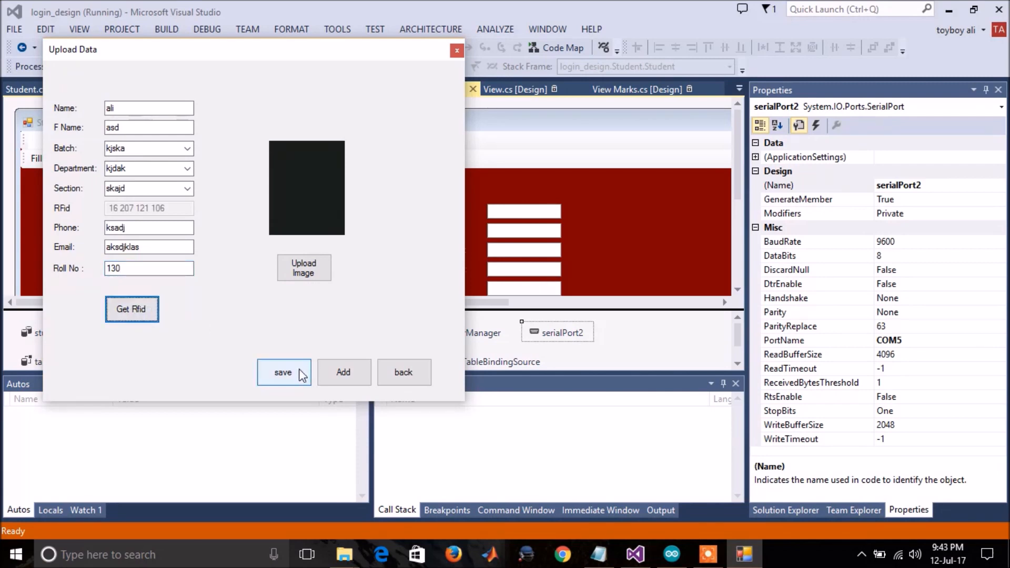
click(283, 372)
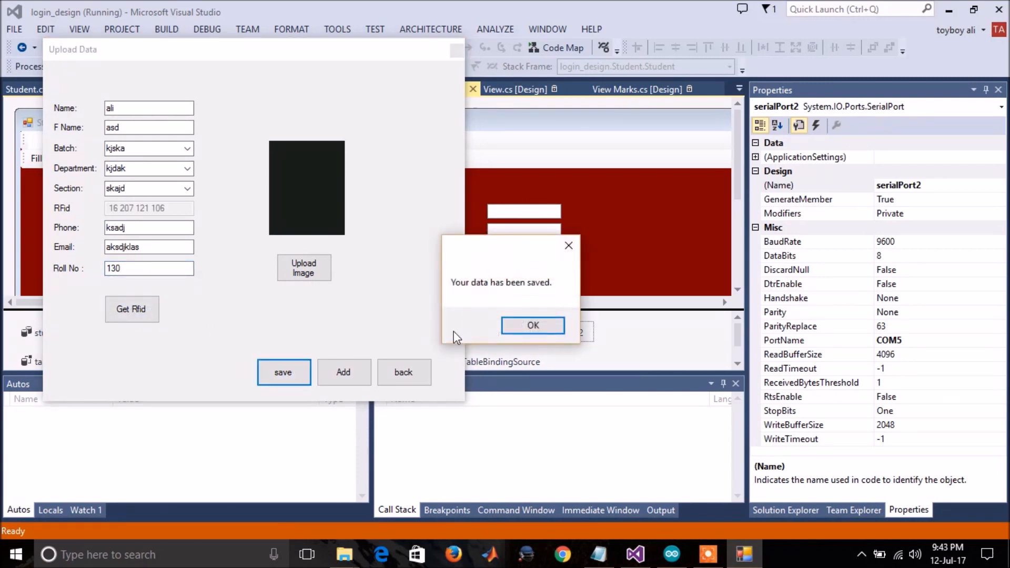
click(532, 324)
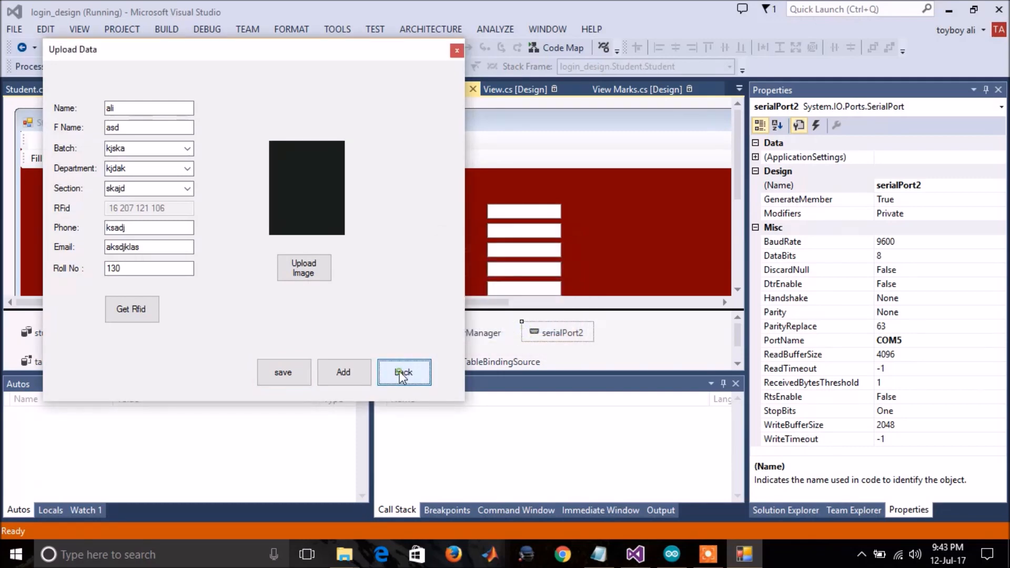
click(404, 372)
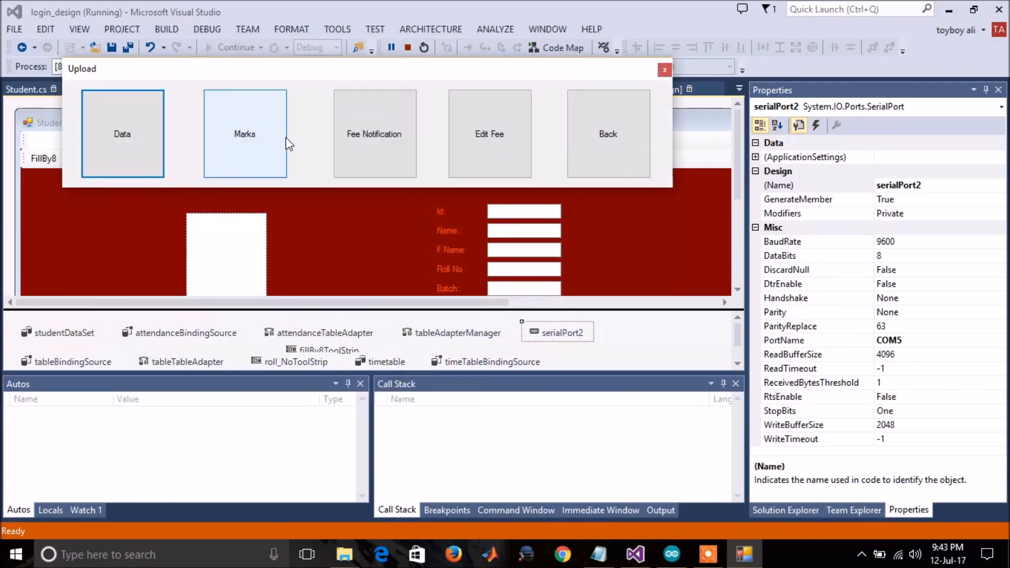
click(244, 133)
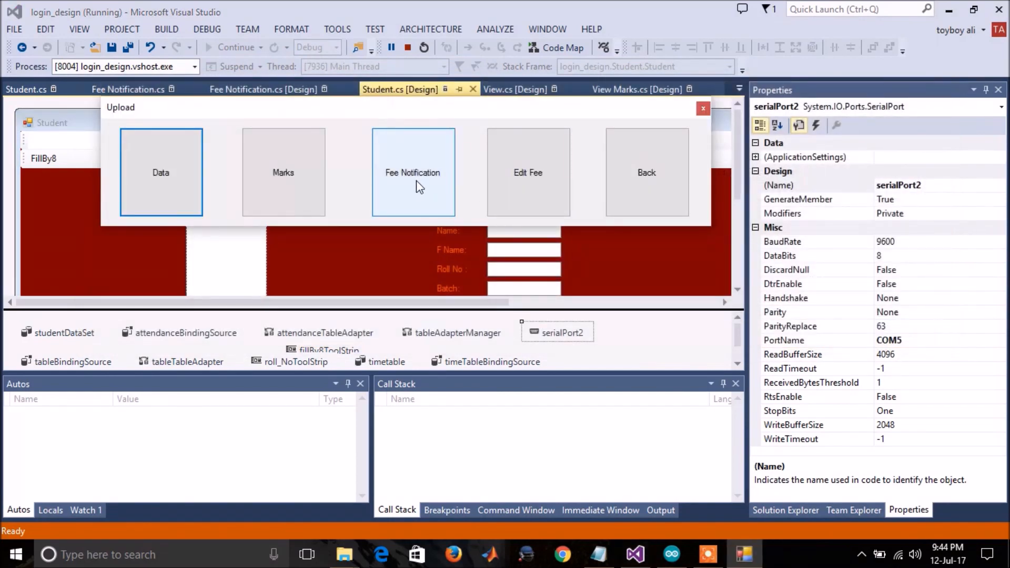
click(703, 107)
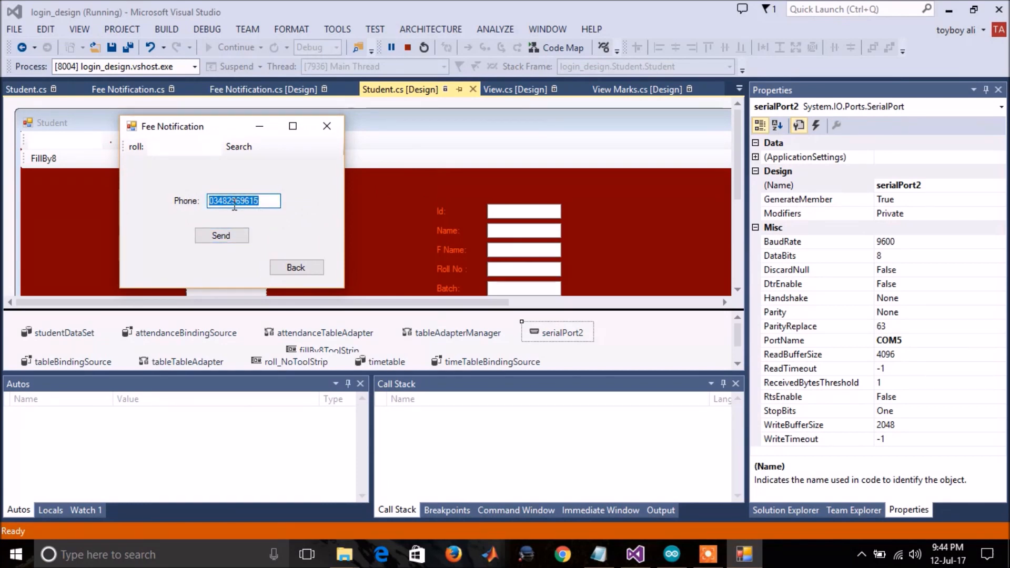
click(221, 235)
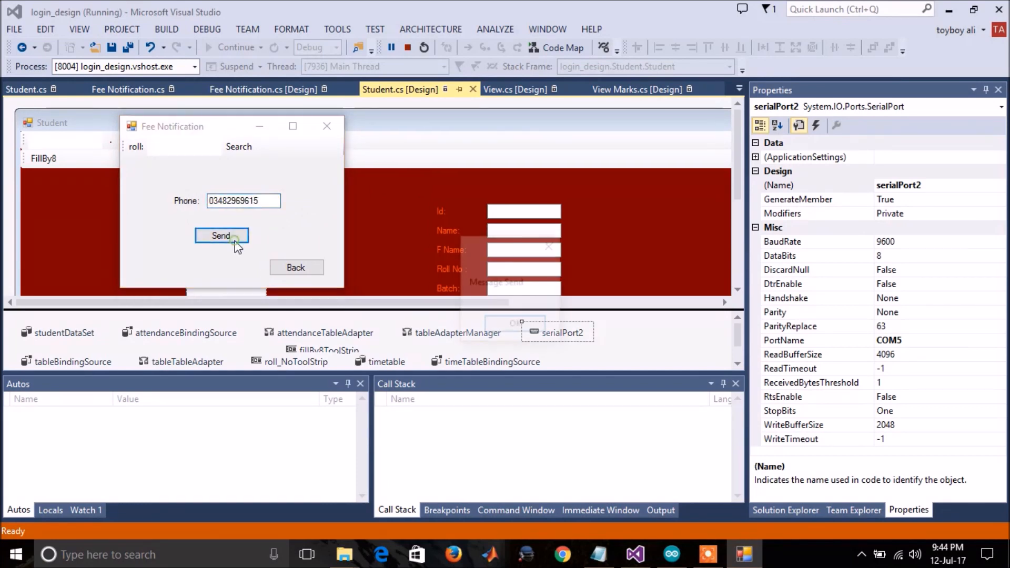
click(221, 235)
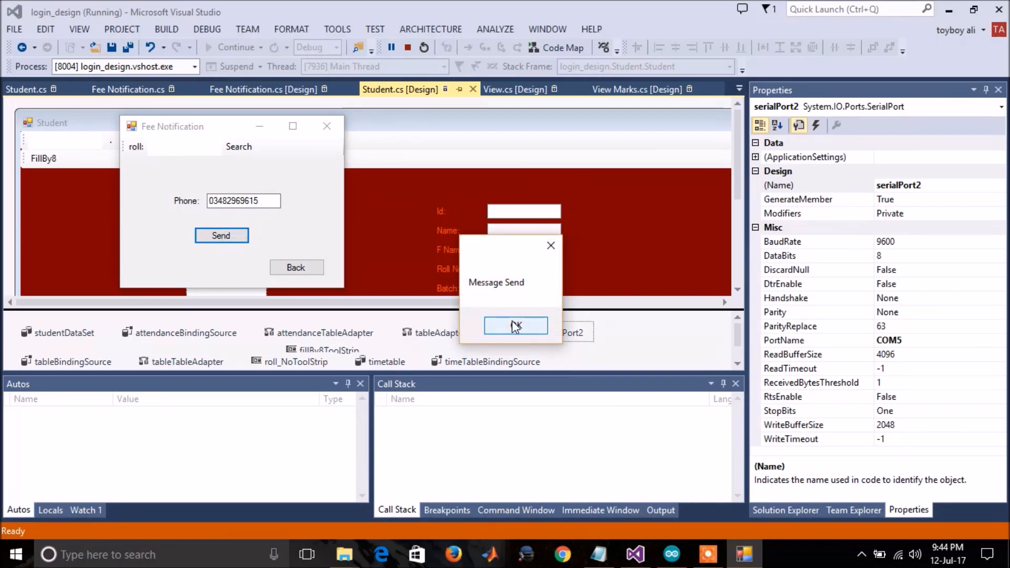
click(515, 325)
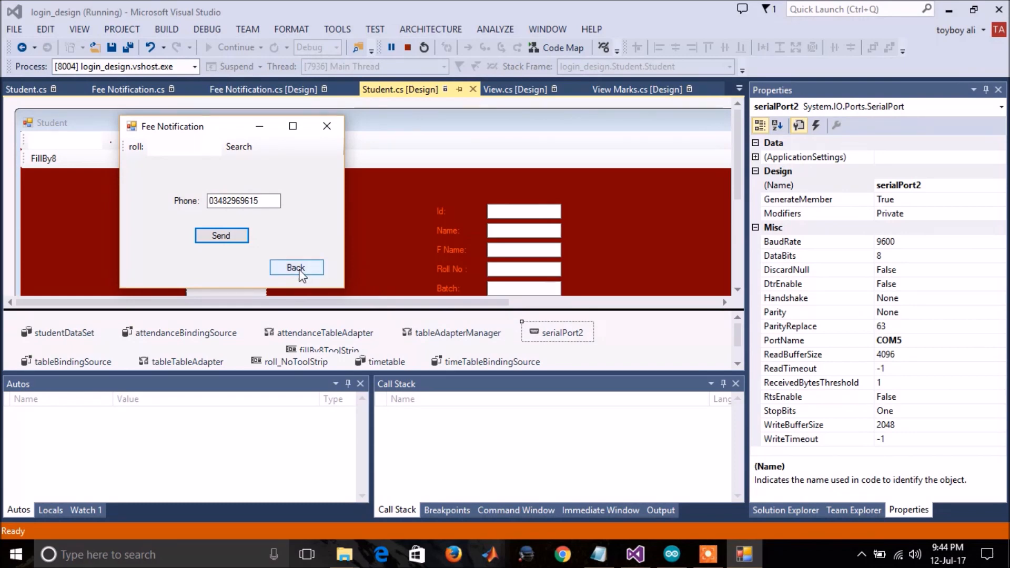
click(296, 267)
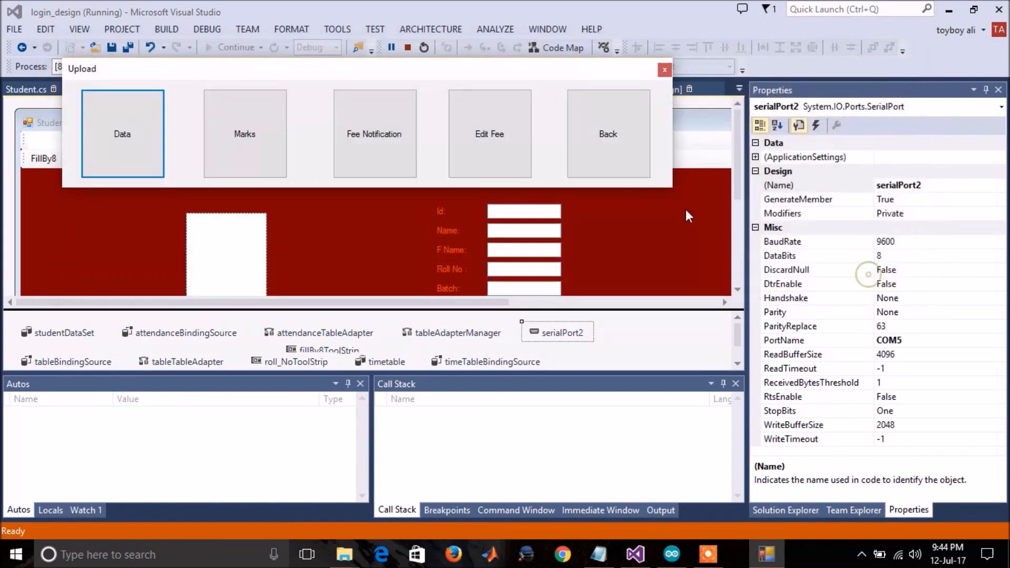
Go back to the Main Menu and open the student data view.
click(606, 133)
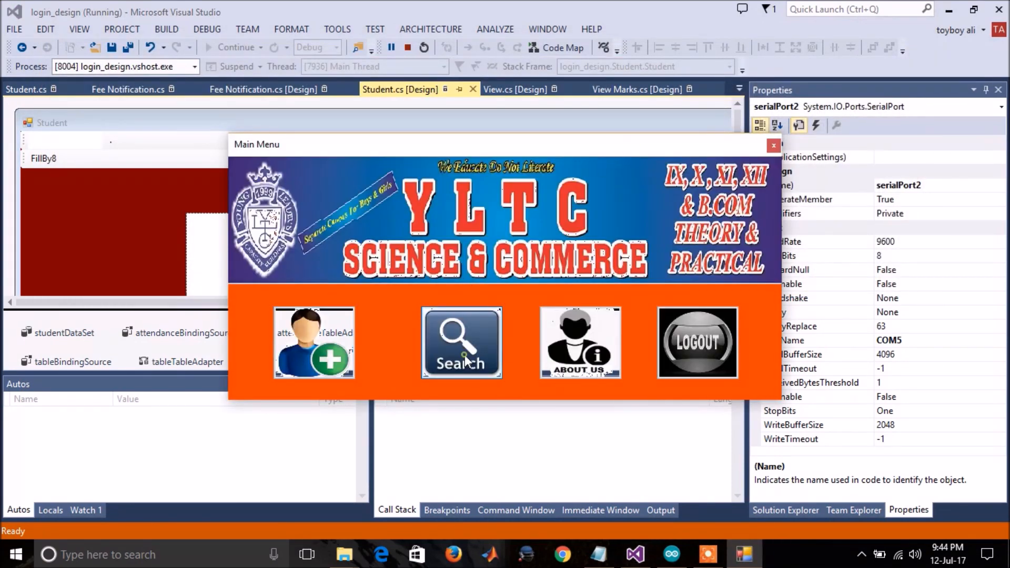
click(461, 342)
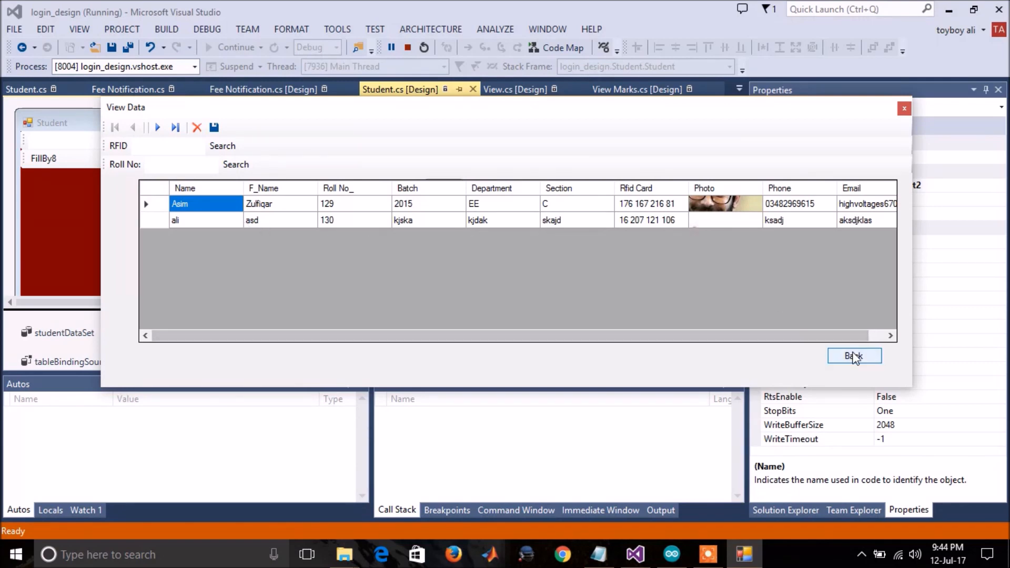
click(854, 356)
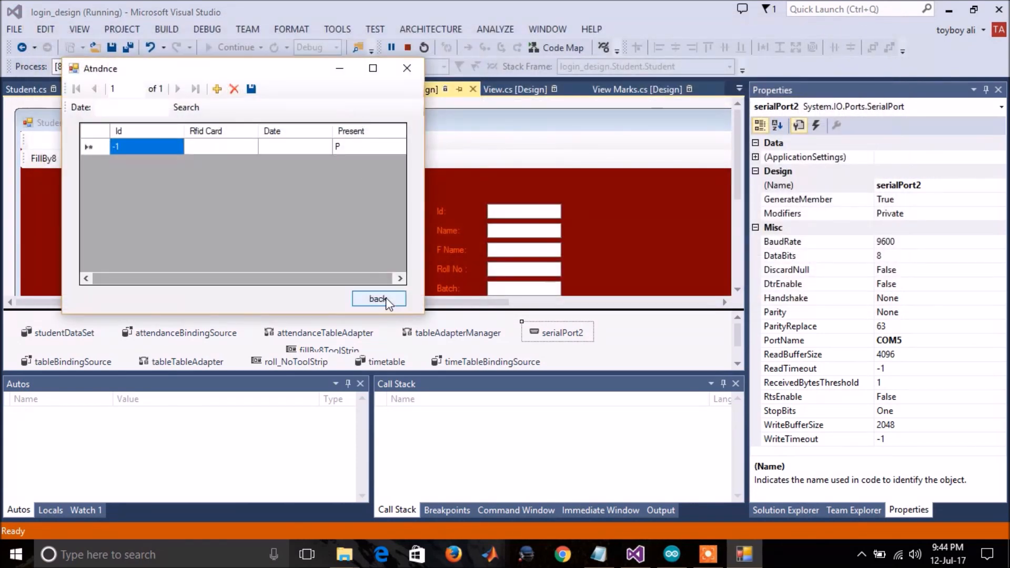
Filter student records by roll number 129 to find Asim, then return to the Main Menu.
click(379, 298)
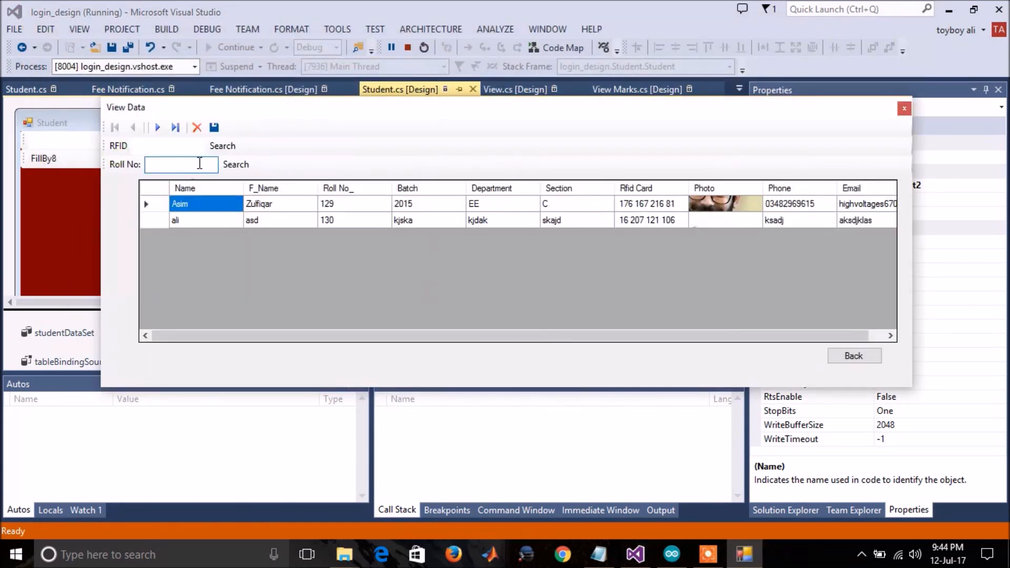
text(1)
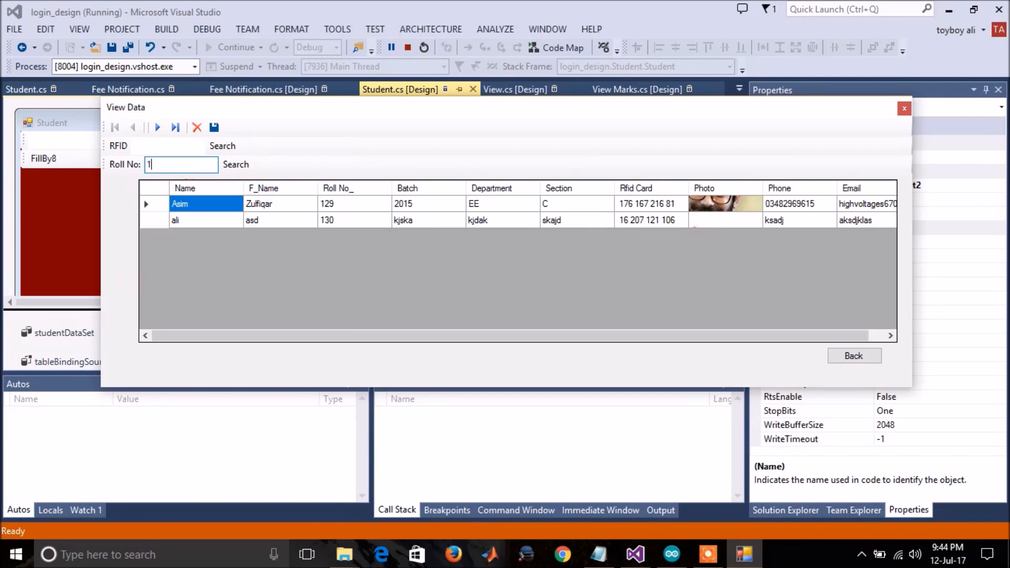
text(29)
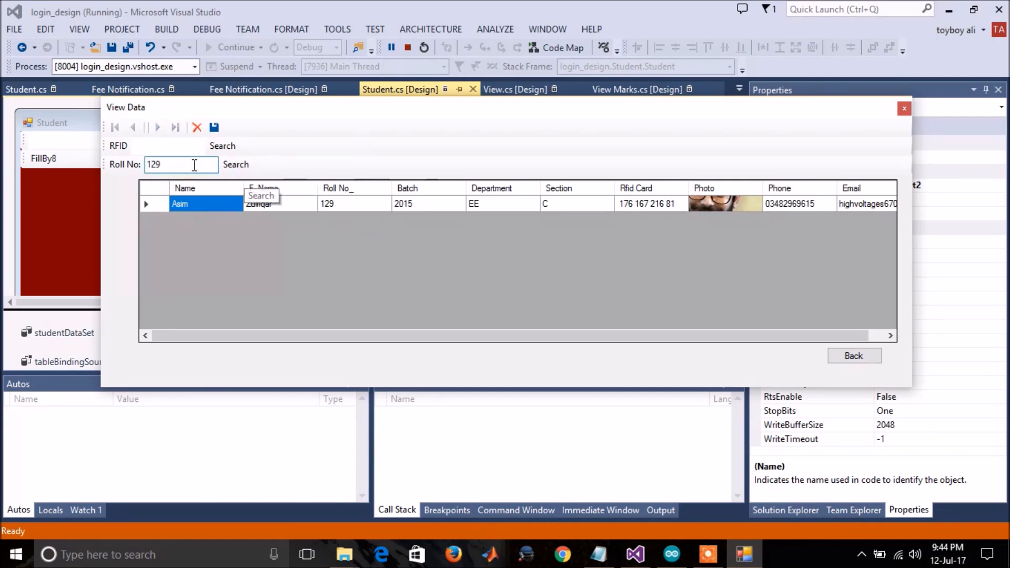
click(167, 146)
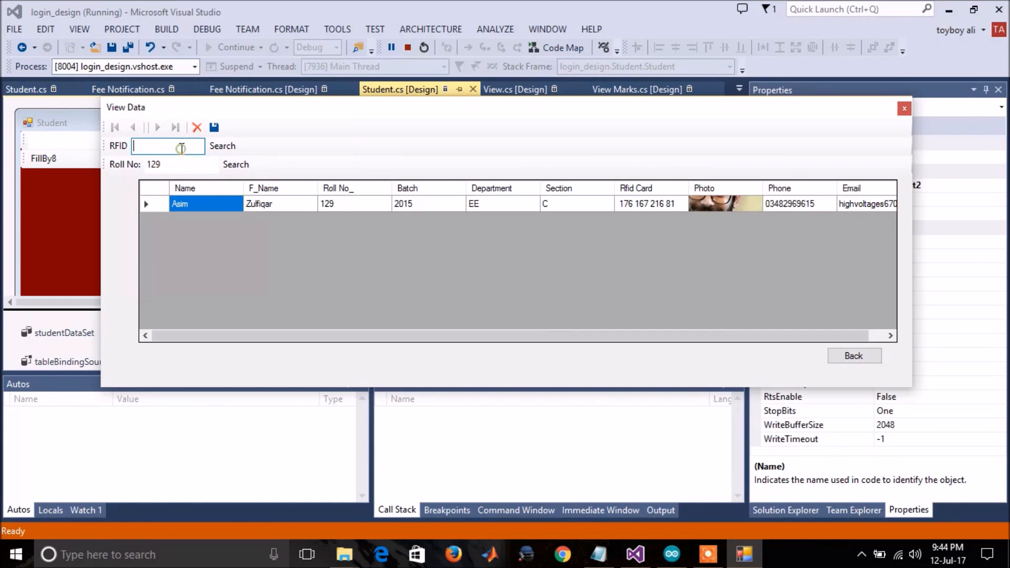
mouse_move(688, 280)
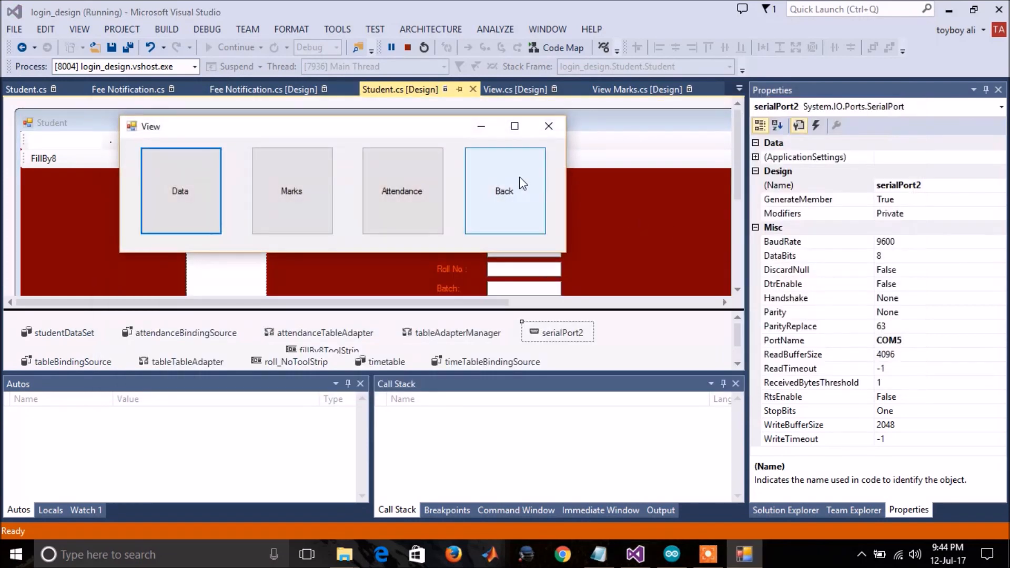
click(504, 190)
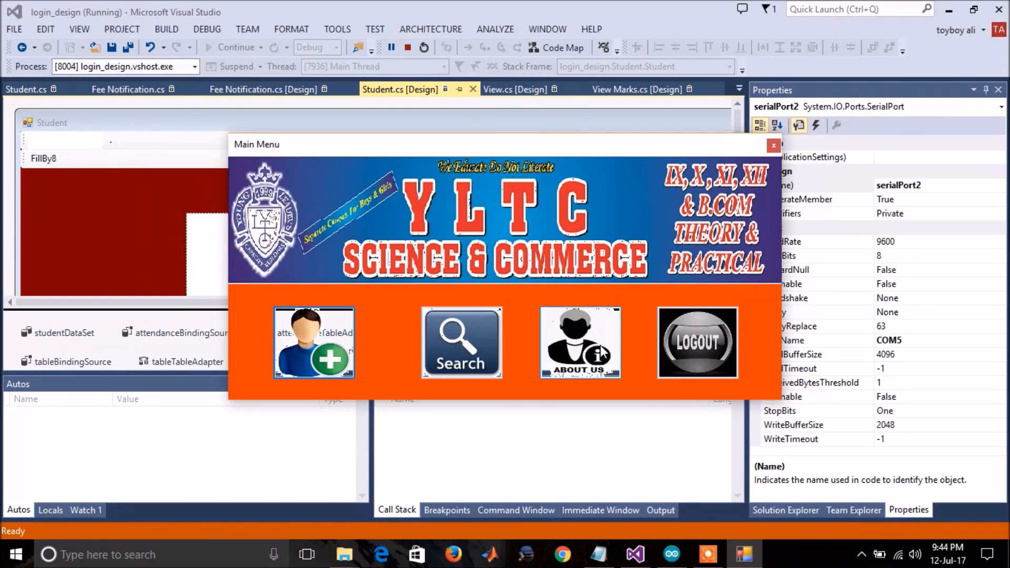
click(773, 144)
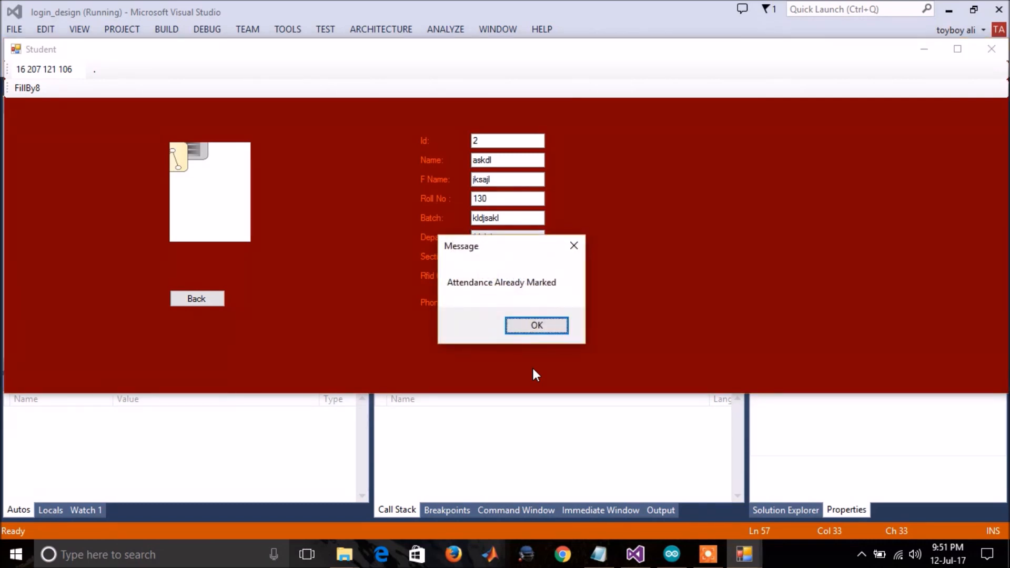
click(535, 325)
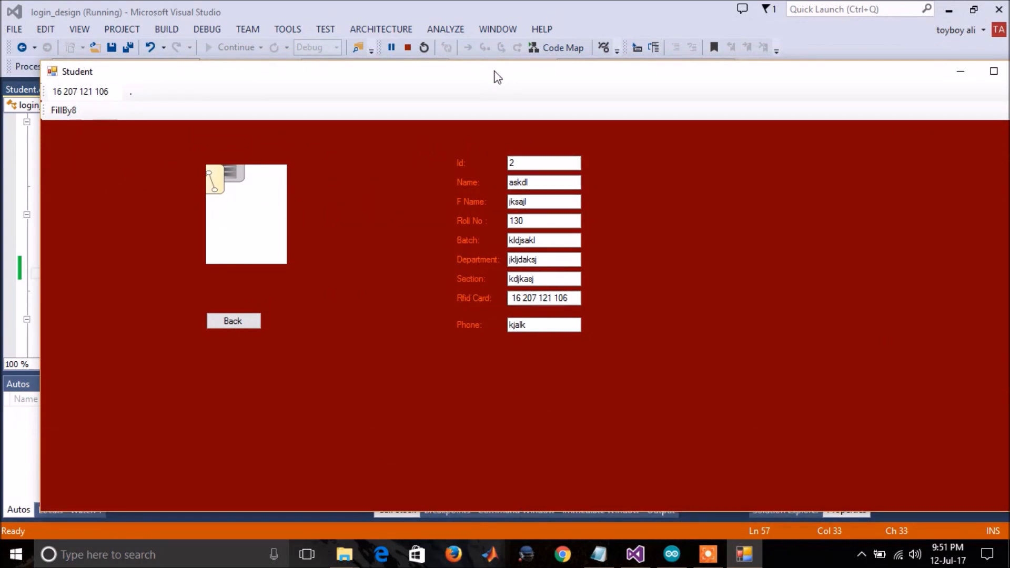
click(232, 321)
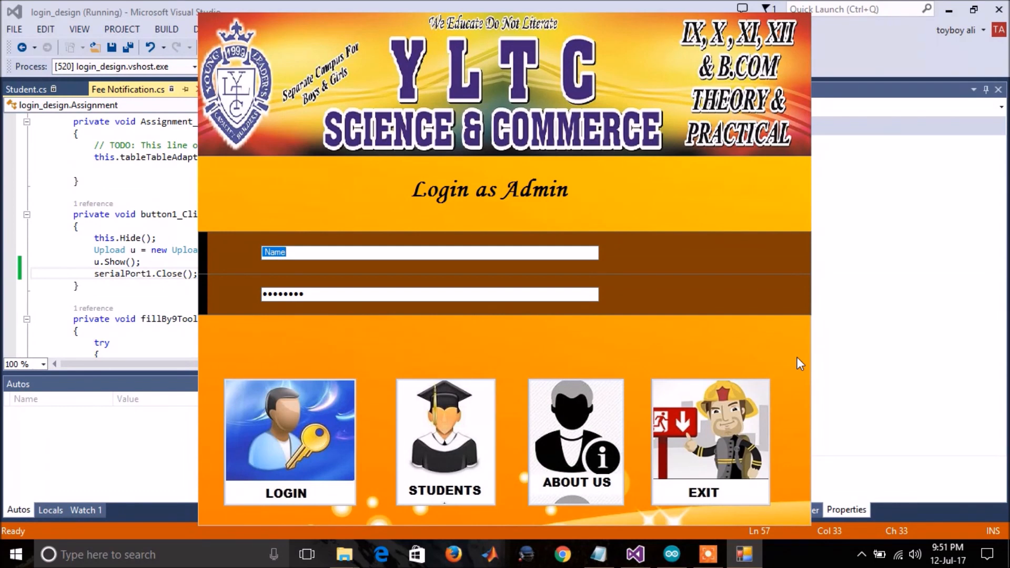
text(yltc)
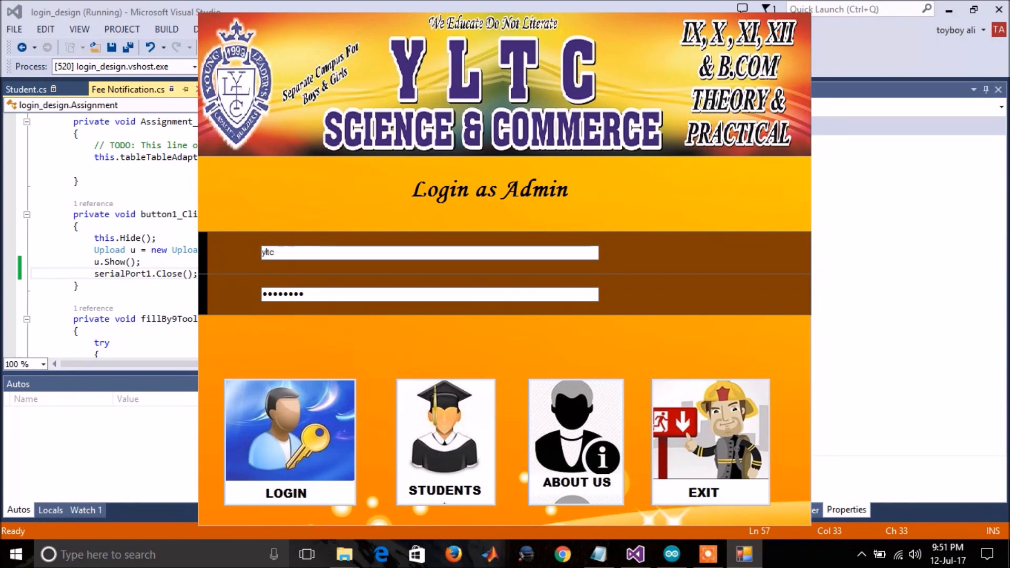
key(BackSpace)
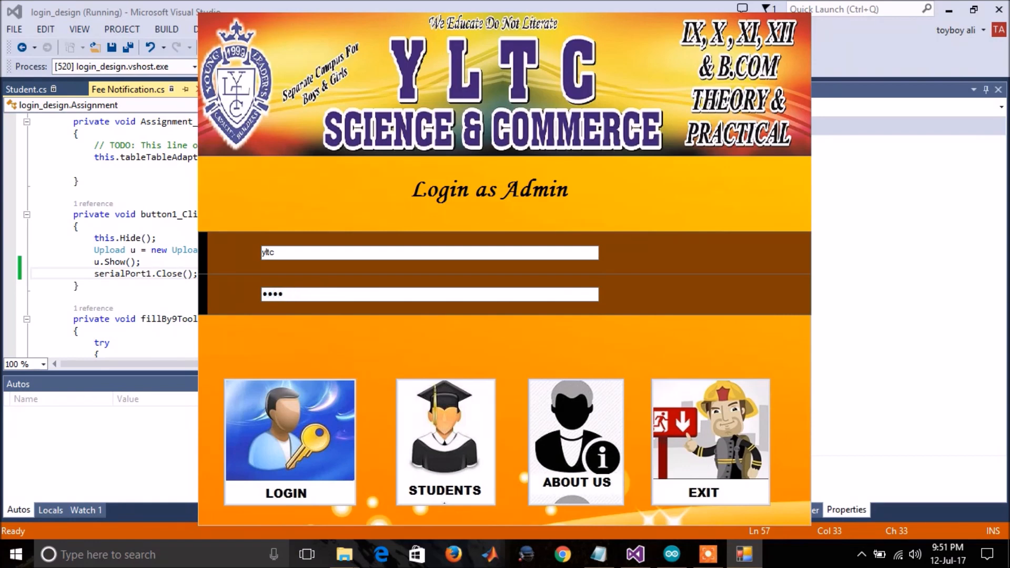
click(290, 442)
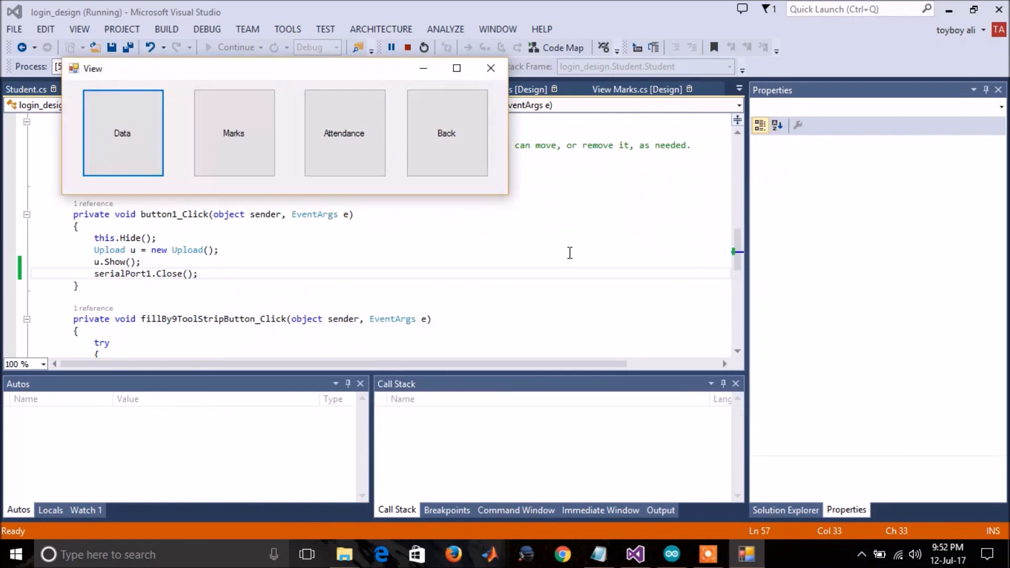
click(344, 133)
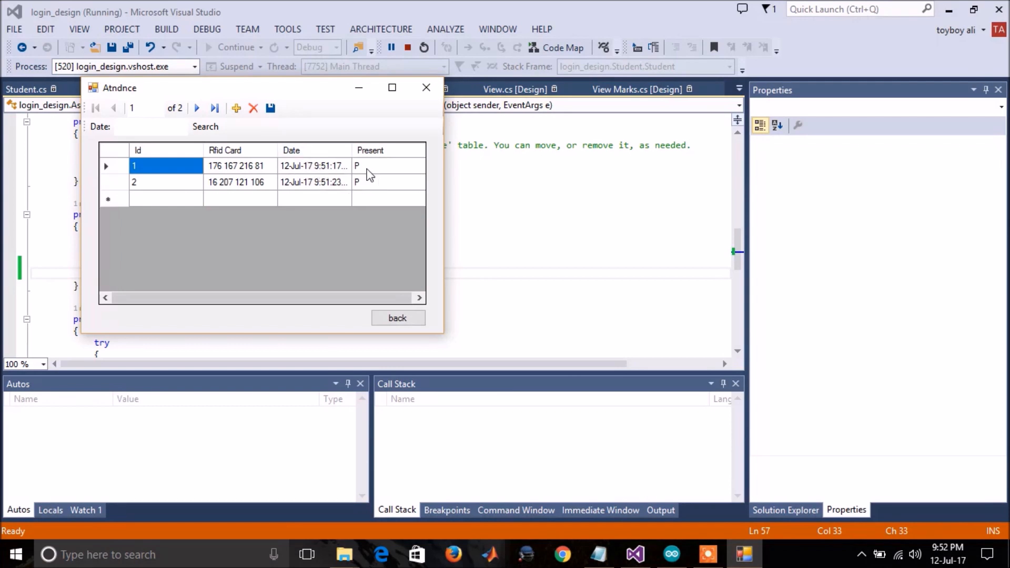
click(386, 182)
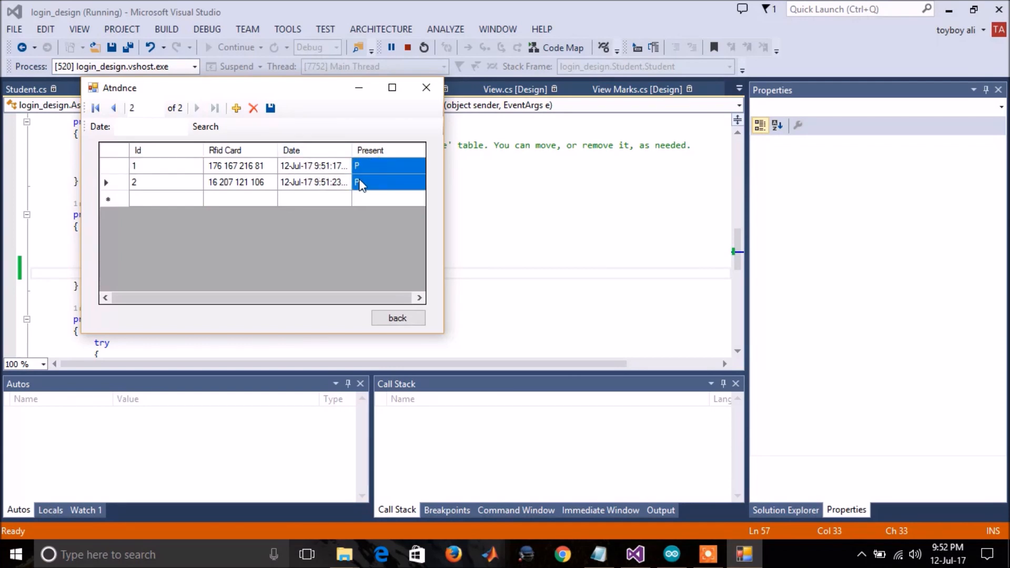